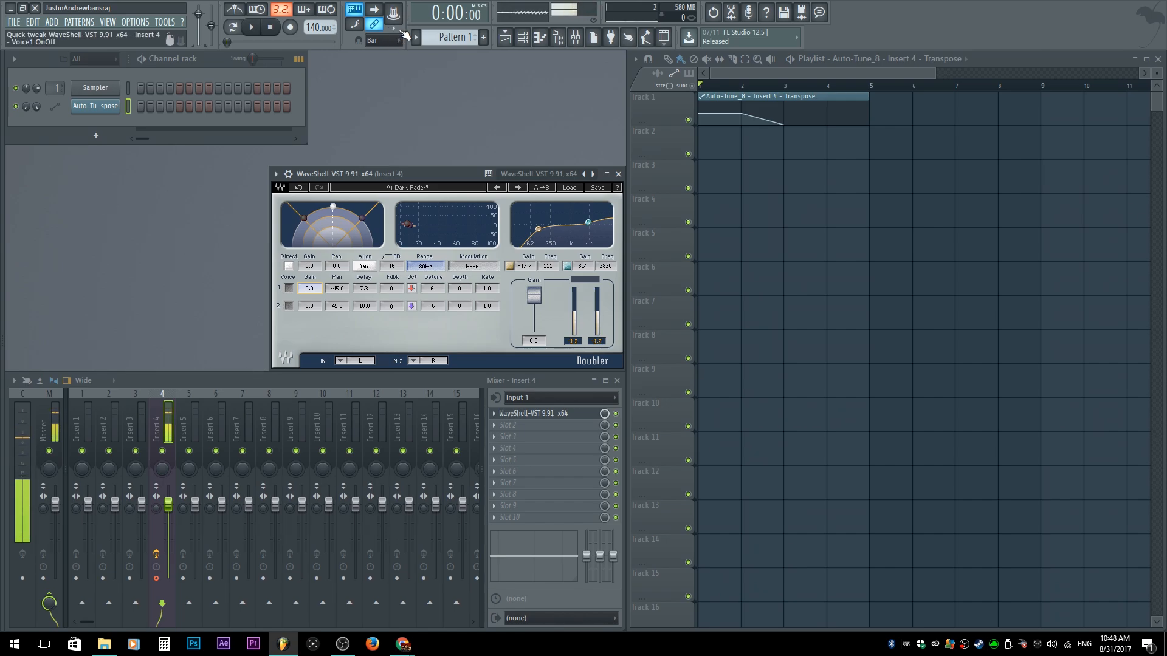
# Step: Enable Voice 1 on the WaveShell Doubler in Insert 4
pyautogui.click(289, 288)
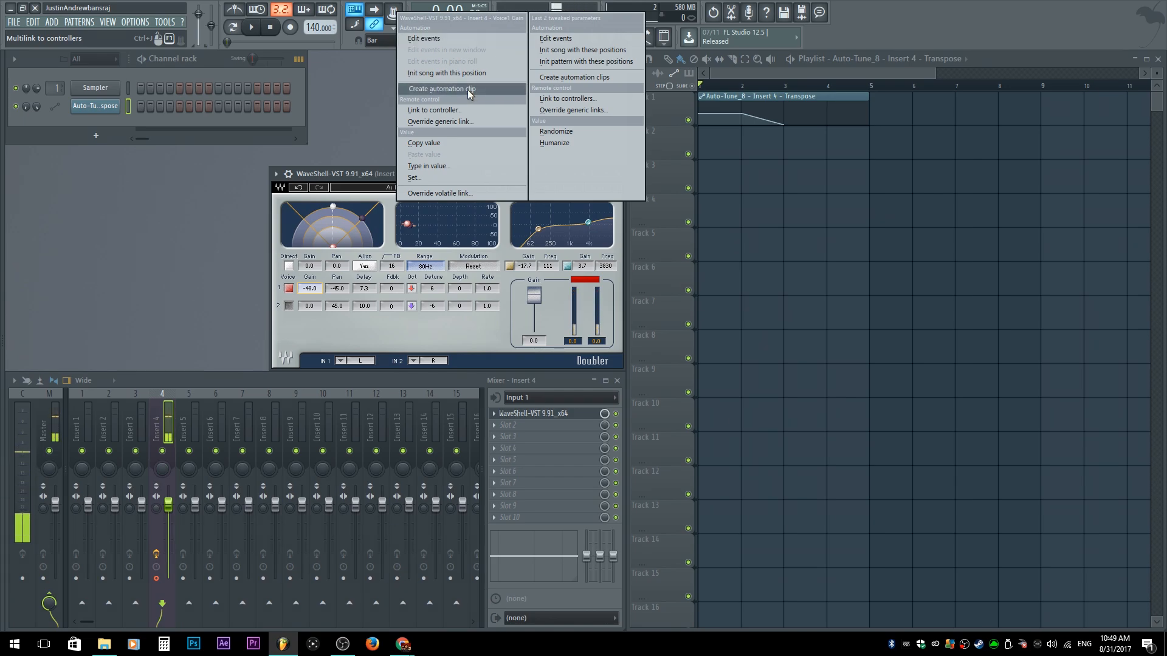
# Step: Create a WaveShell Gain automation clip from the Doubler's Voice Gain field
pyautogui.click(440, 89)
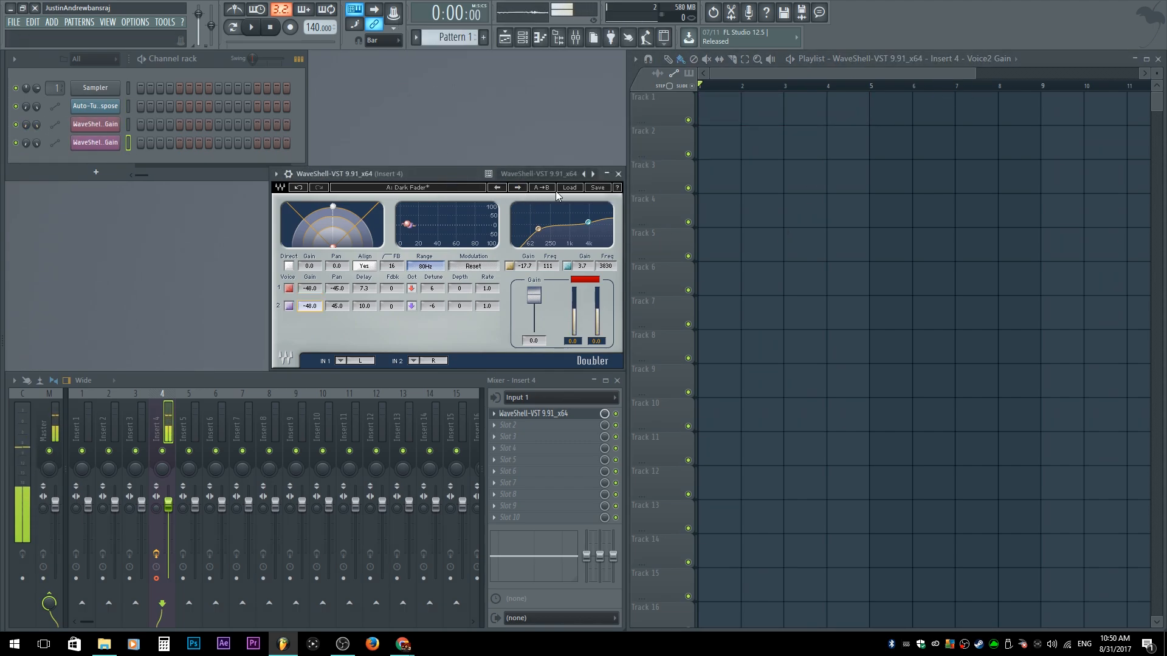
pyautogui.moveTo(393, 14)
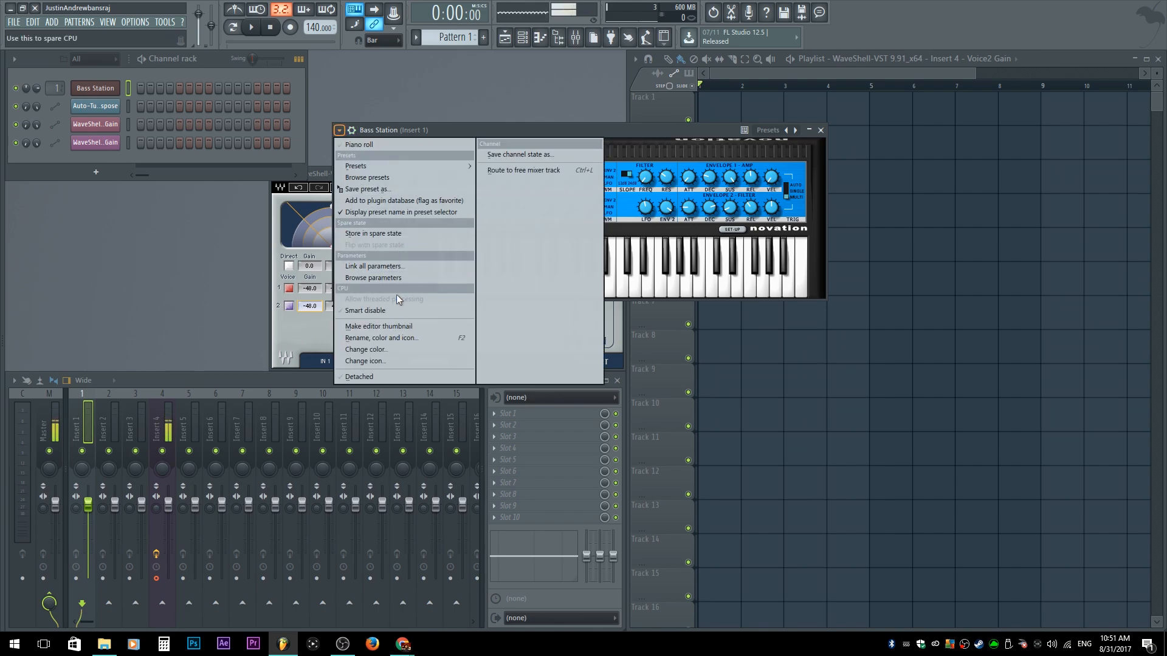
pyautogui.moveTo(378, 325)
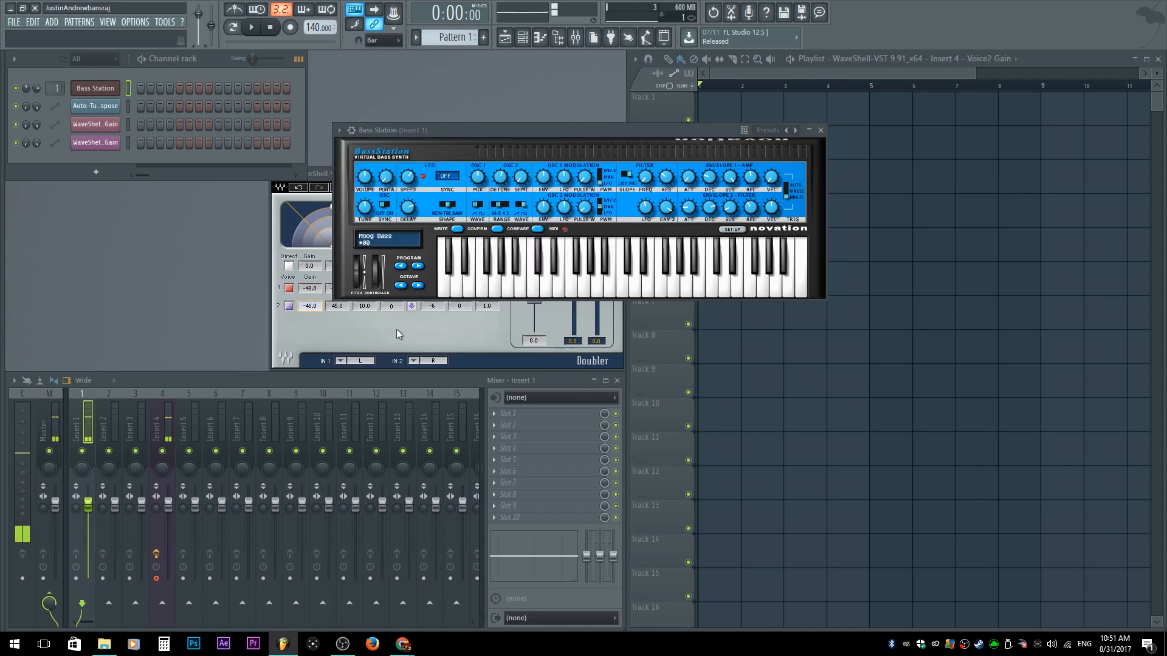
pyautogui.moveTo(14, 260)
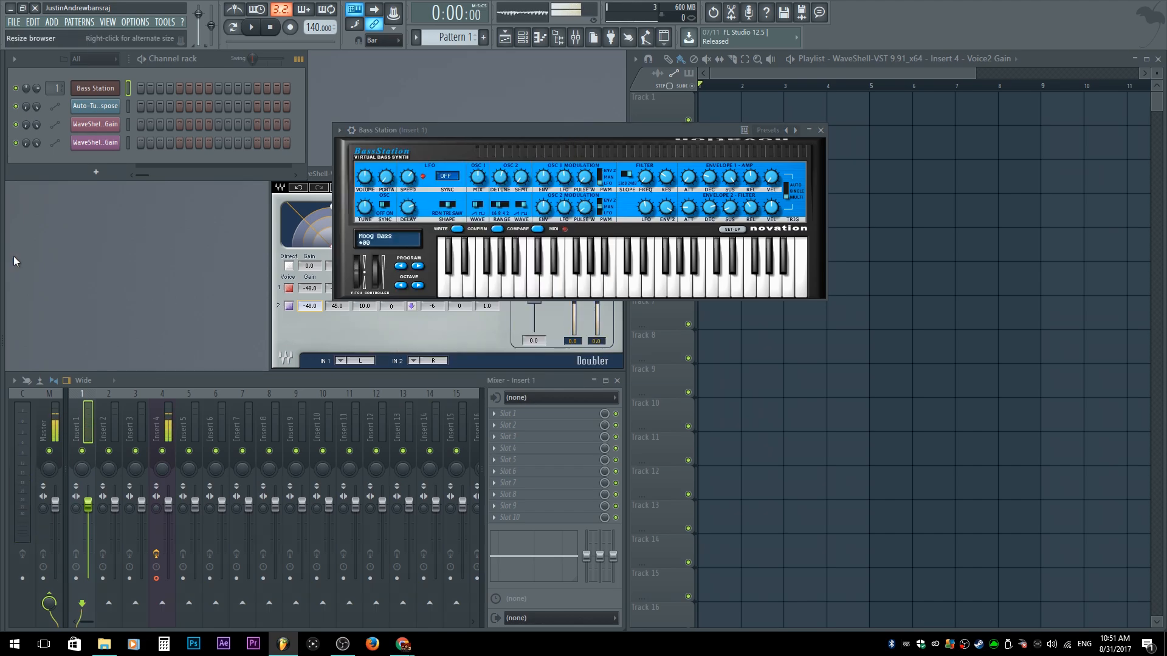
# Step: Browse Current project > Generators > Bass Station parameters down to Master Tune
pyautogui.click(67, 70)
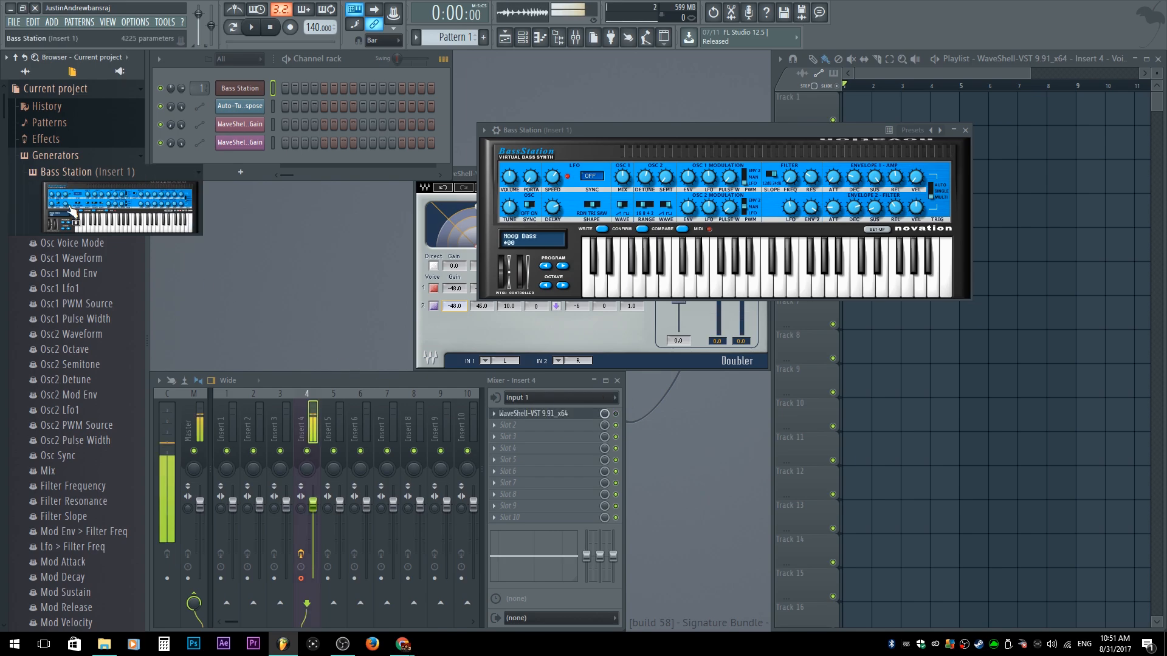
pyautogui.scroll(-3)
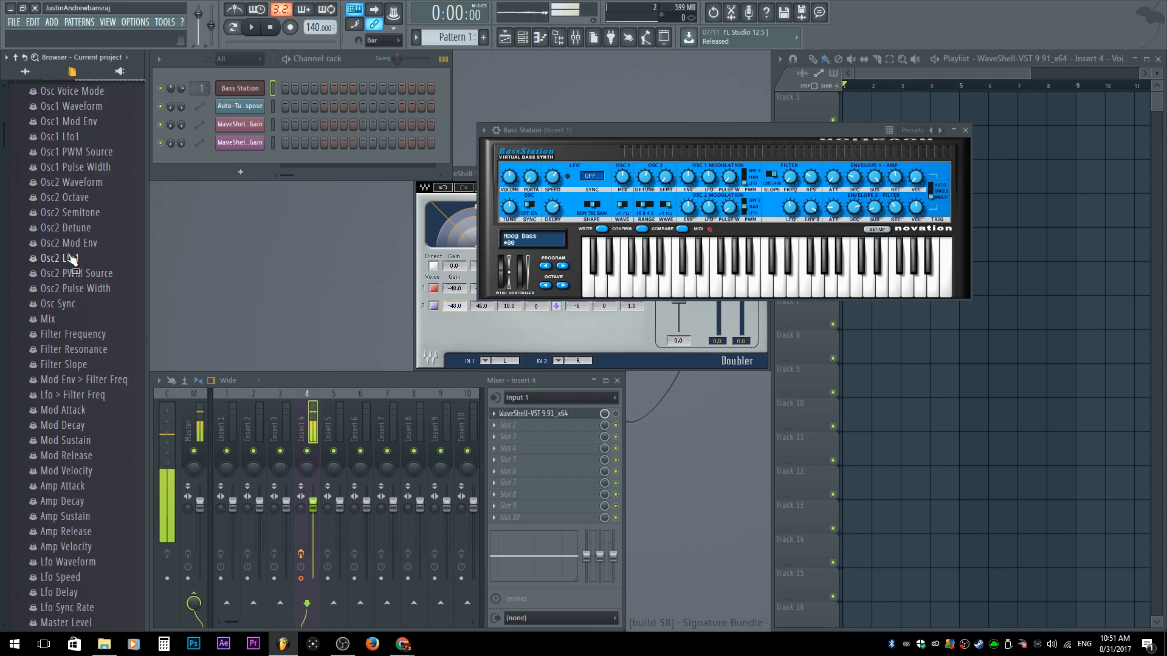
pyautogui.scroll(-3)
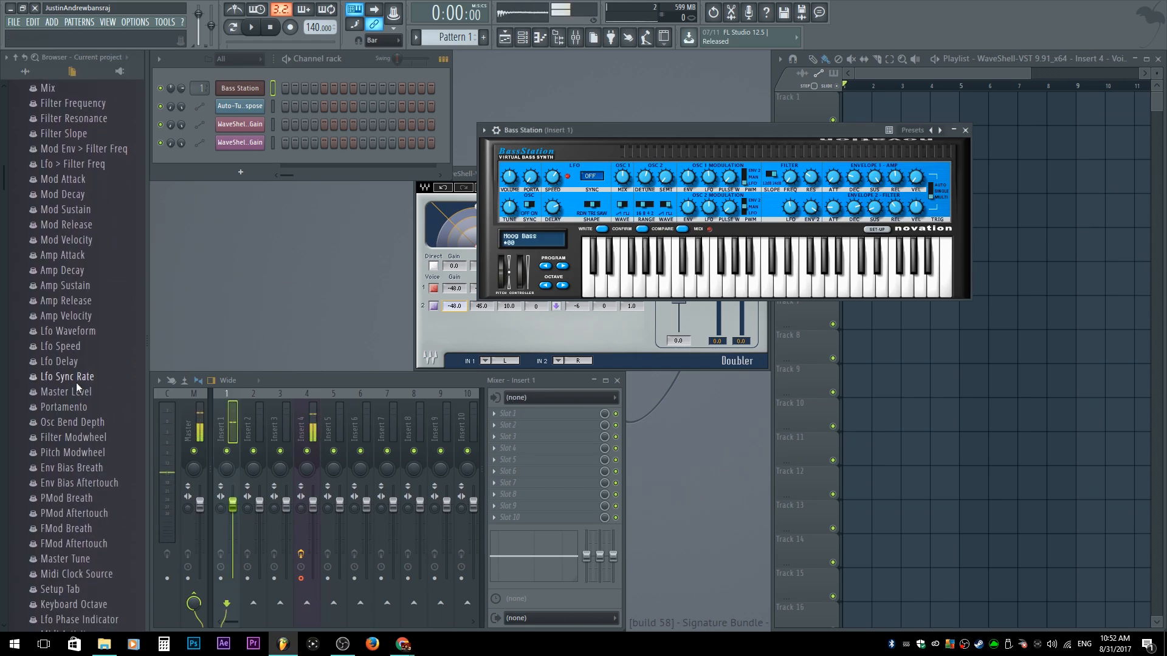
pyautogui.scroll(-3)
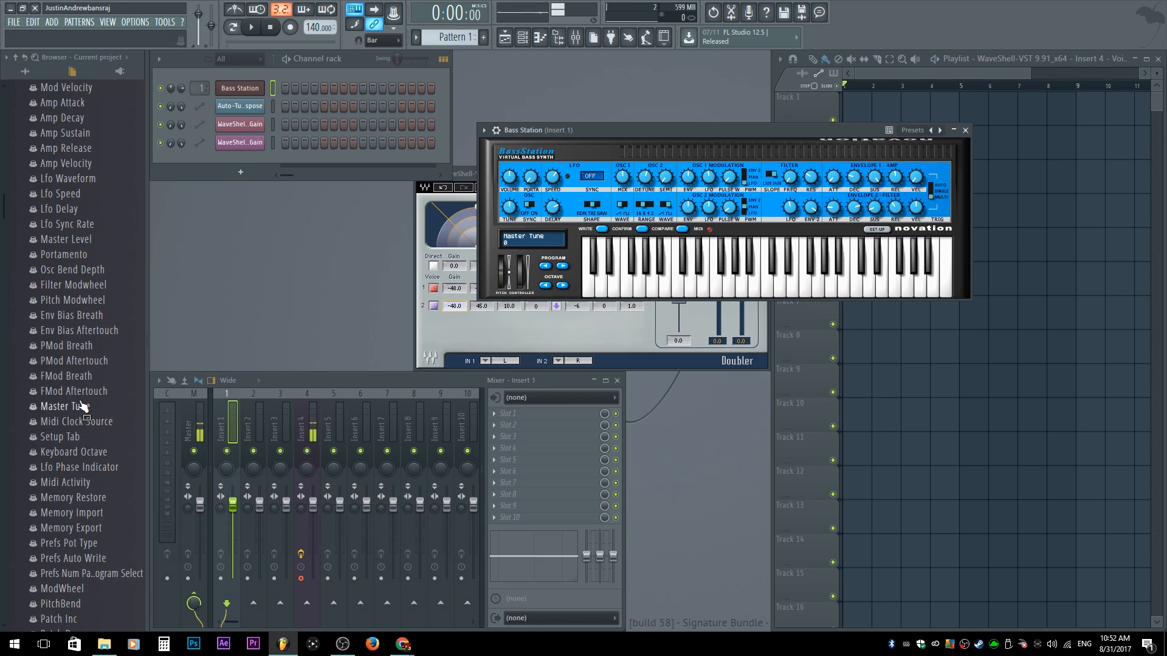
# Step: Create a Bass Station Master Tune automation clip on playlist Track 1
pyautogui.rightClick(60, 406)
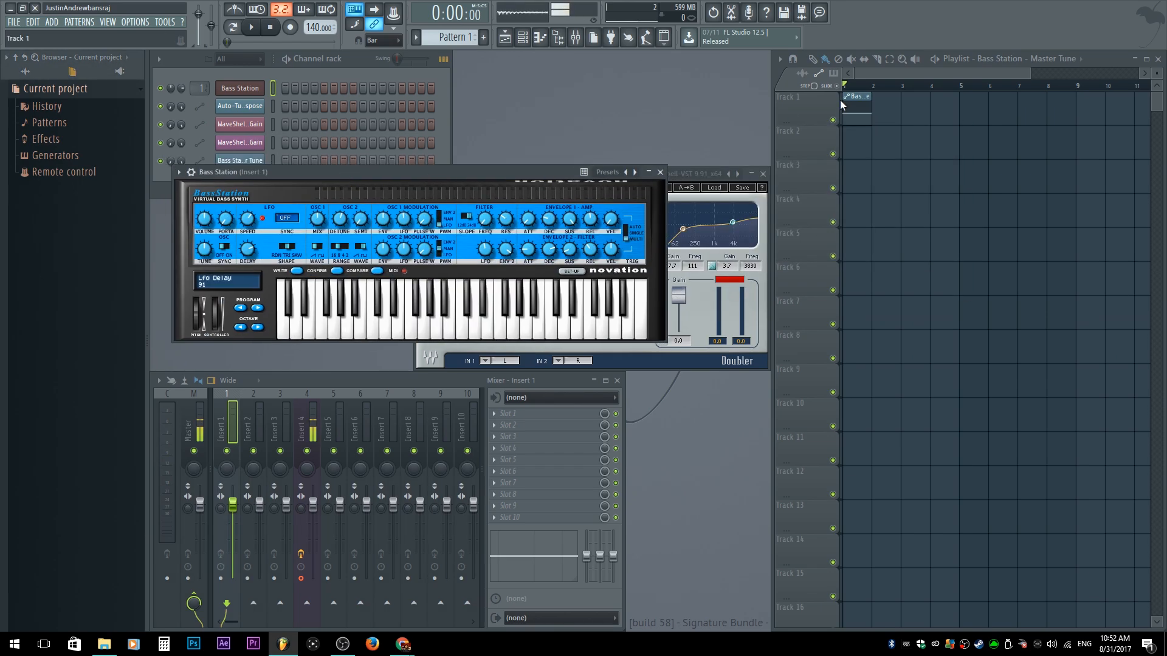
pyautogui.click(251, 28)
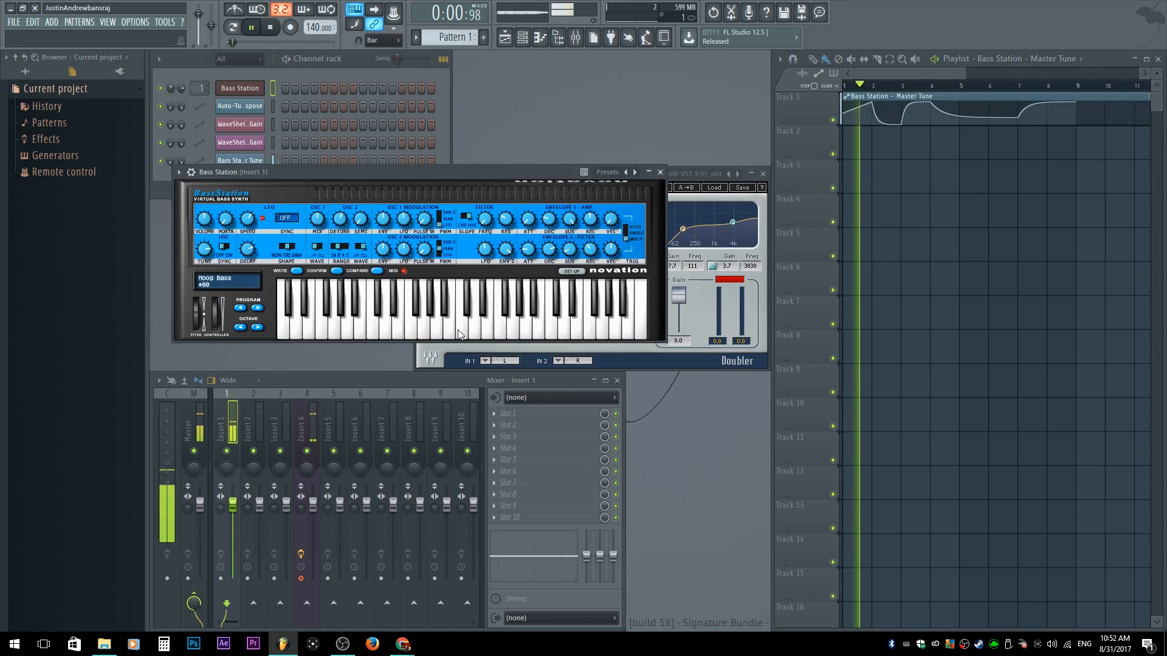